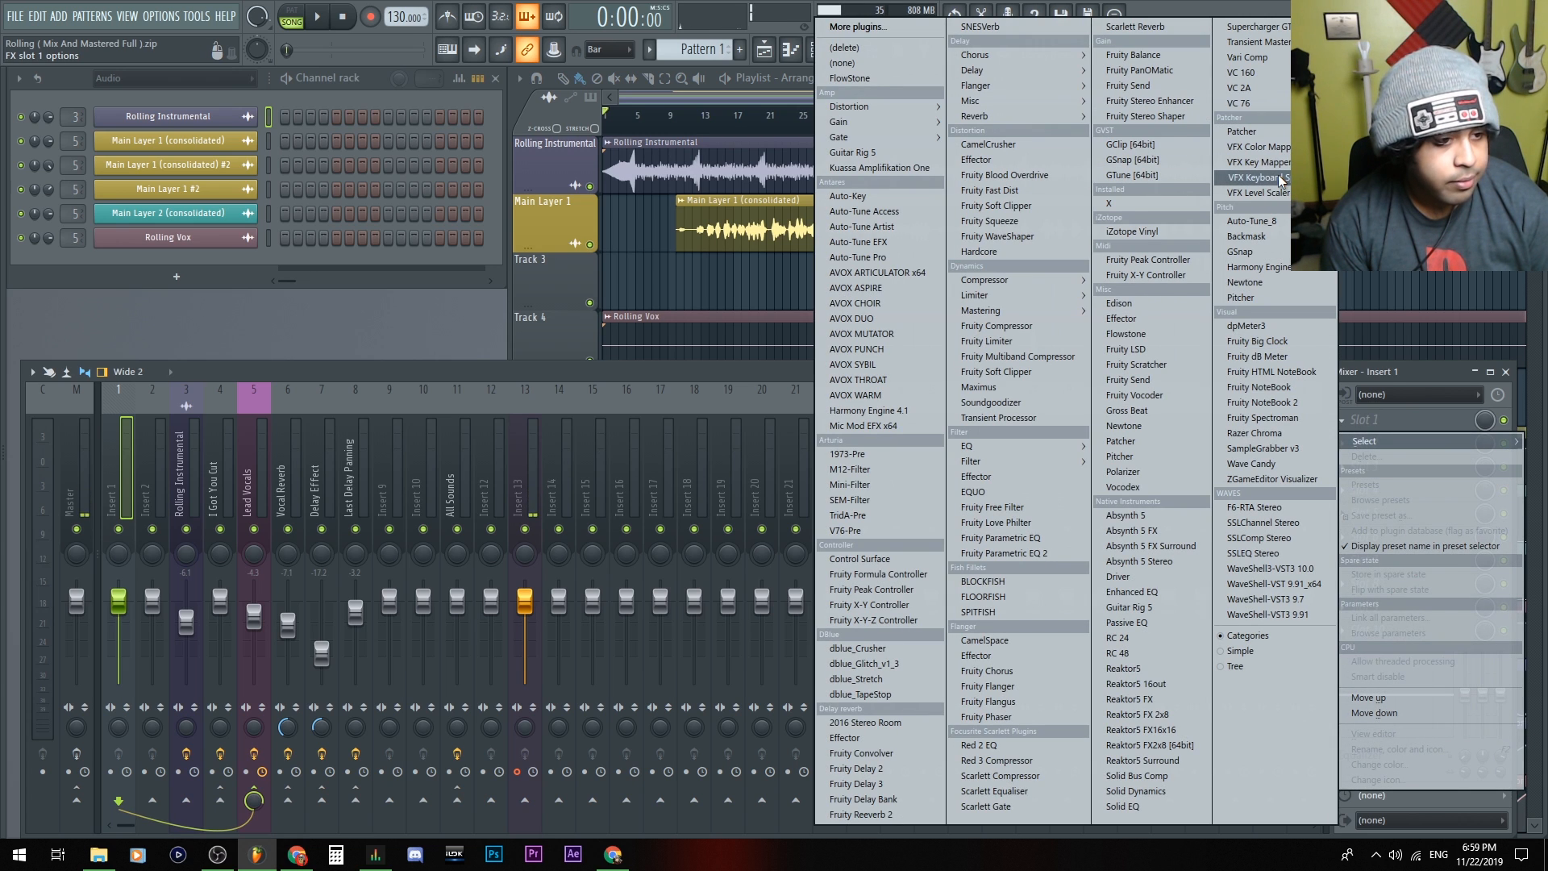
mouse_move(1268, 273)
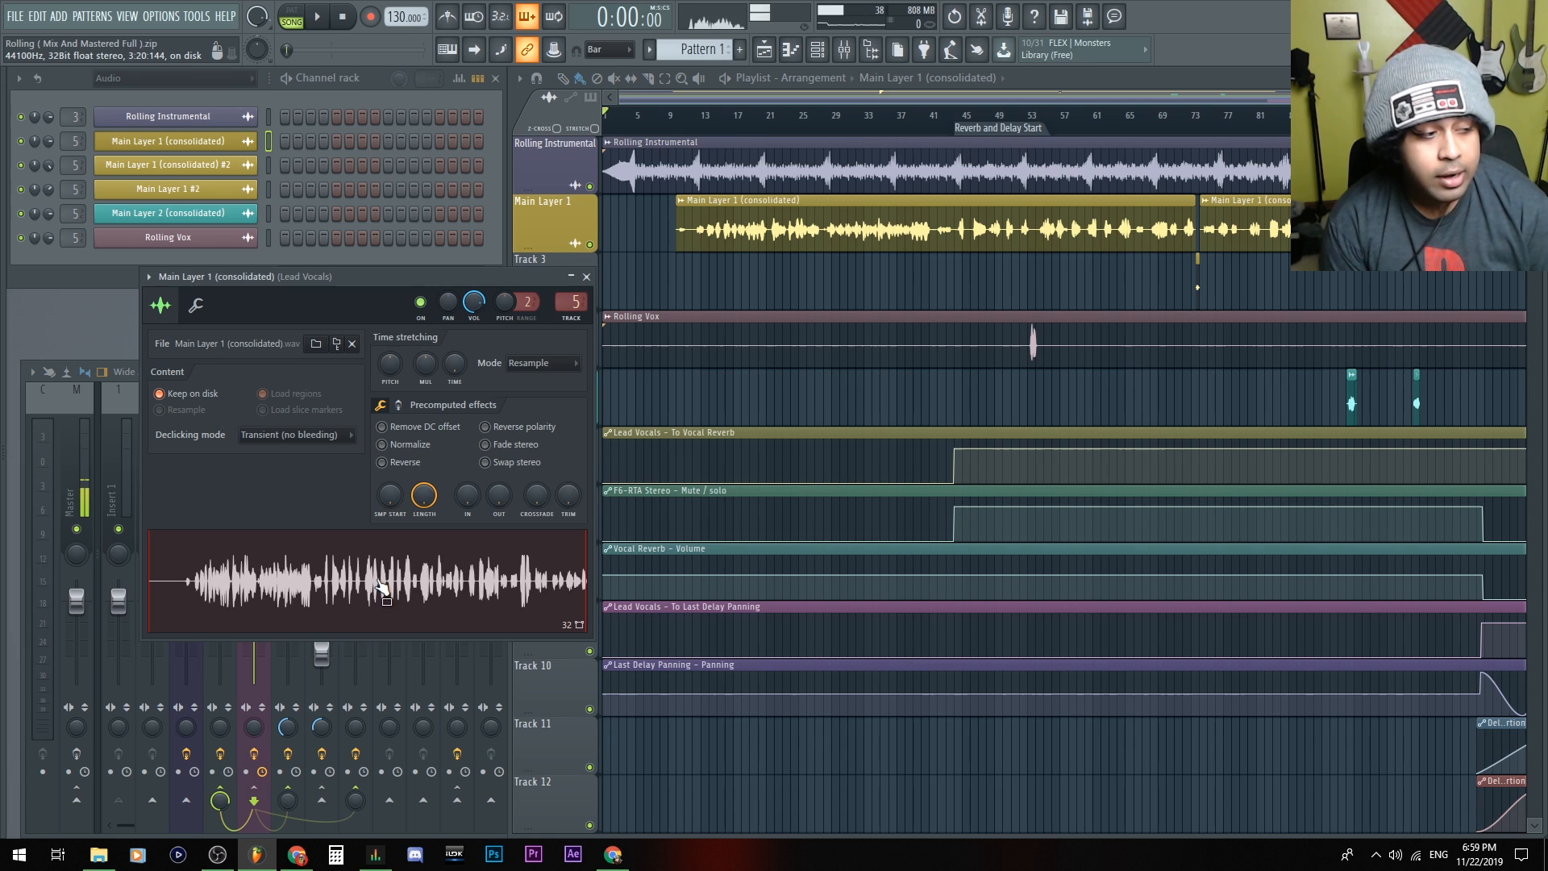
Step: Bring up the waveform's editing options for the consolidated vocal sample
right_click(385, 592)
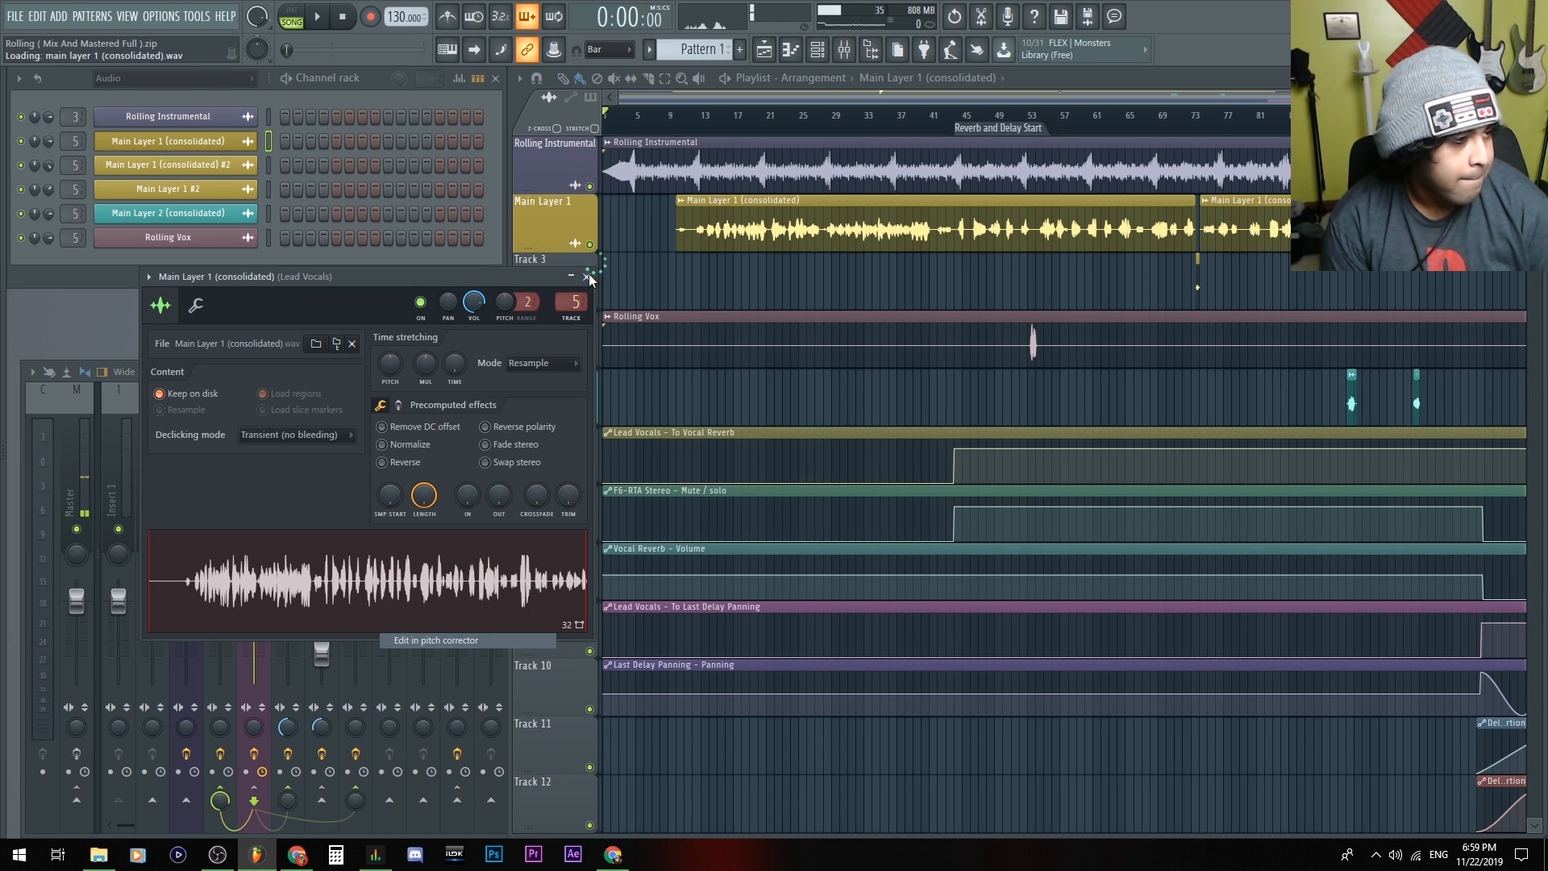
Step: Load Main Layer 1 (consolidated).wav into Newtone via 'Edit in pitch corrector'
click(434, 641)
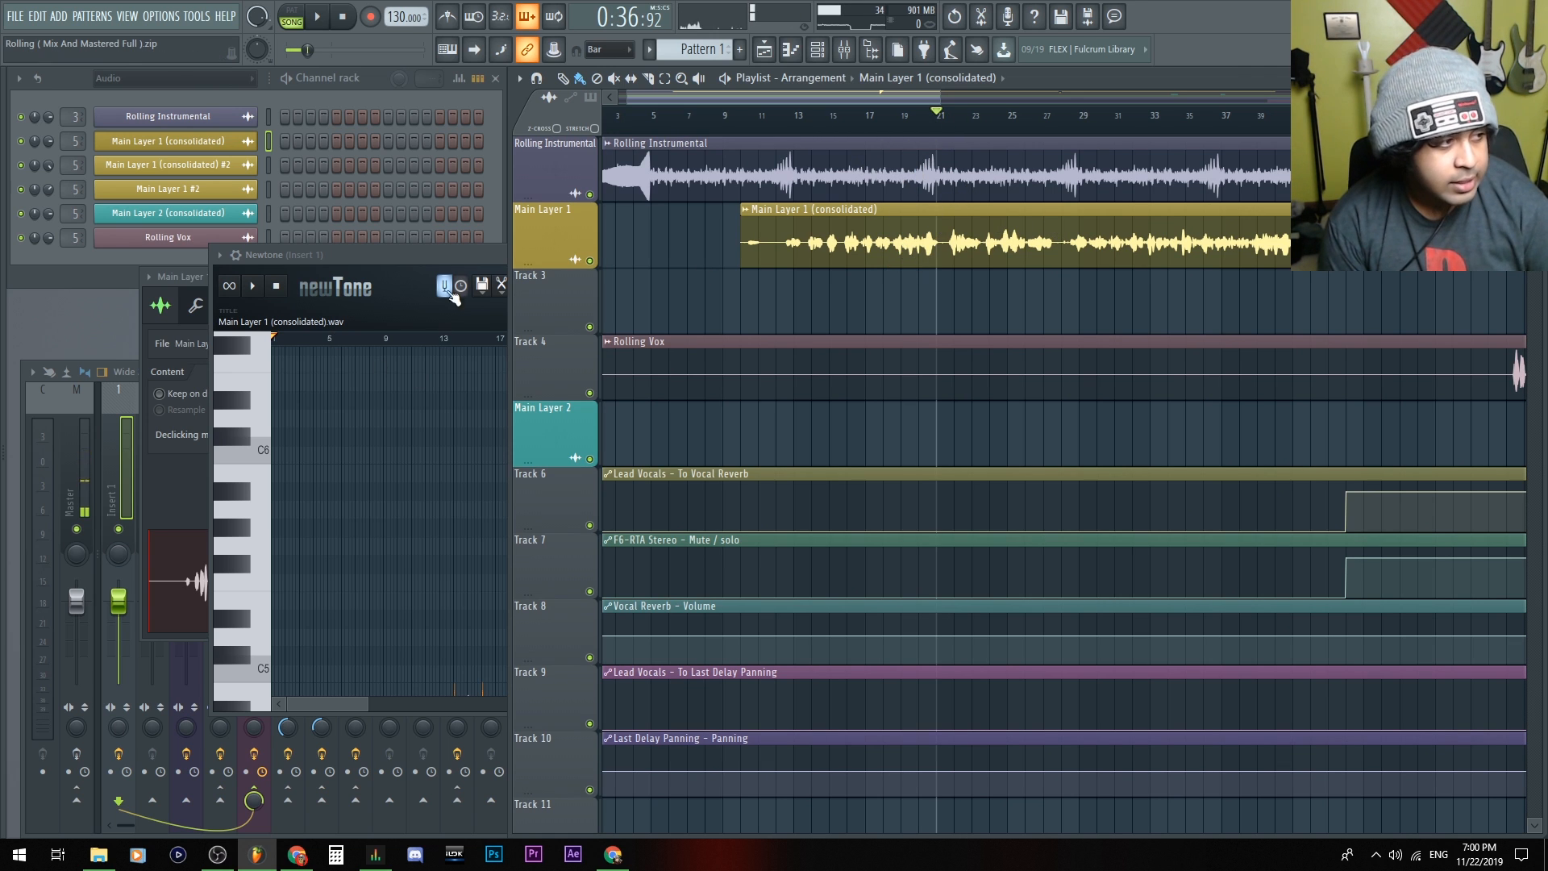
Step: Show the Lead Vocals insert's effect chain in the Mixer beside Newtone
click(482, 284)
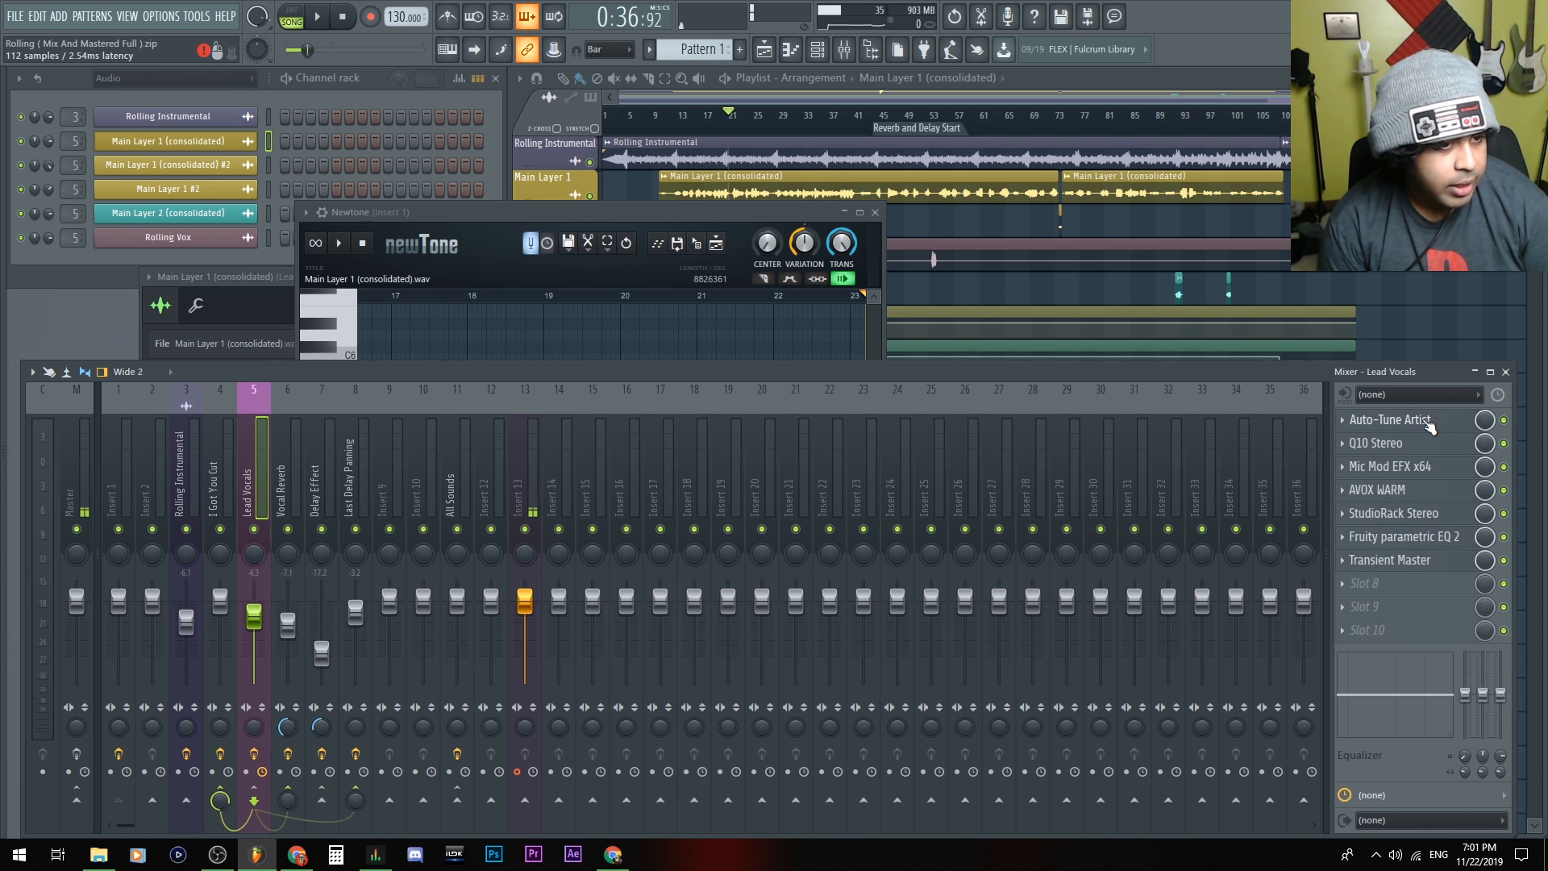
Step: Focus Newtone so it analyses the vocal and shows its notes beside the playlist
click(1390, 419)
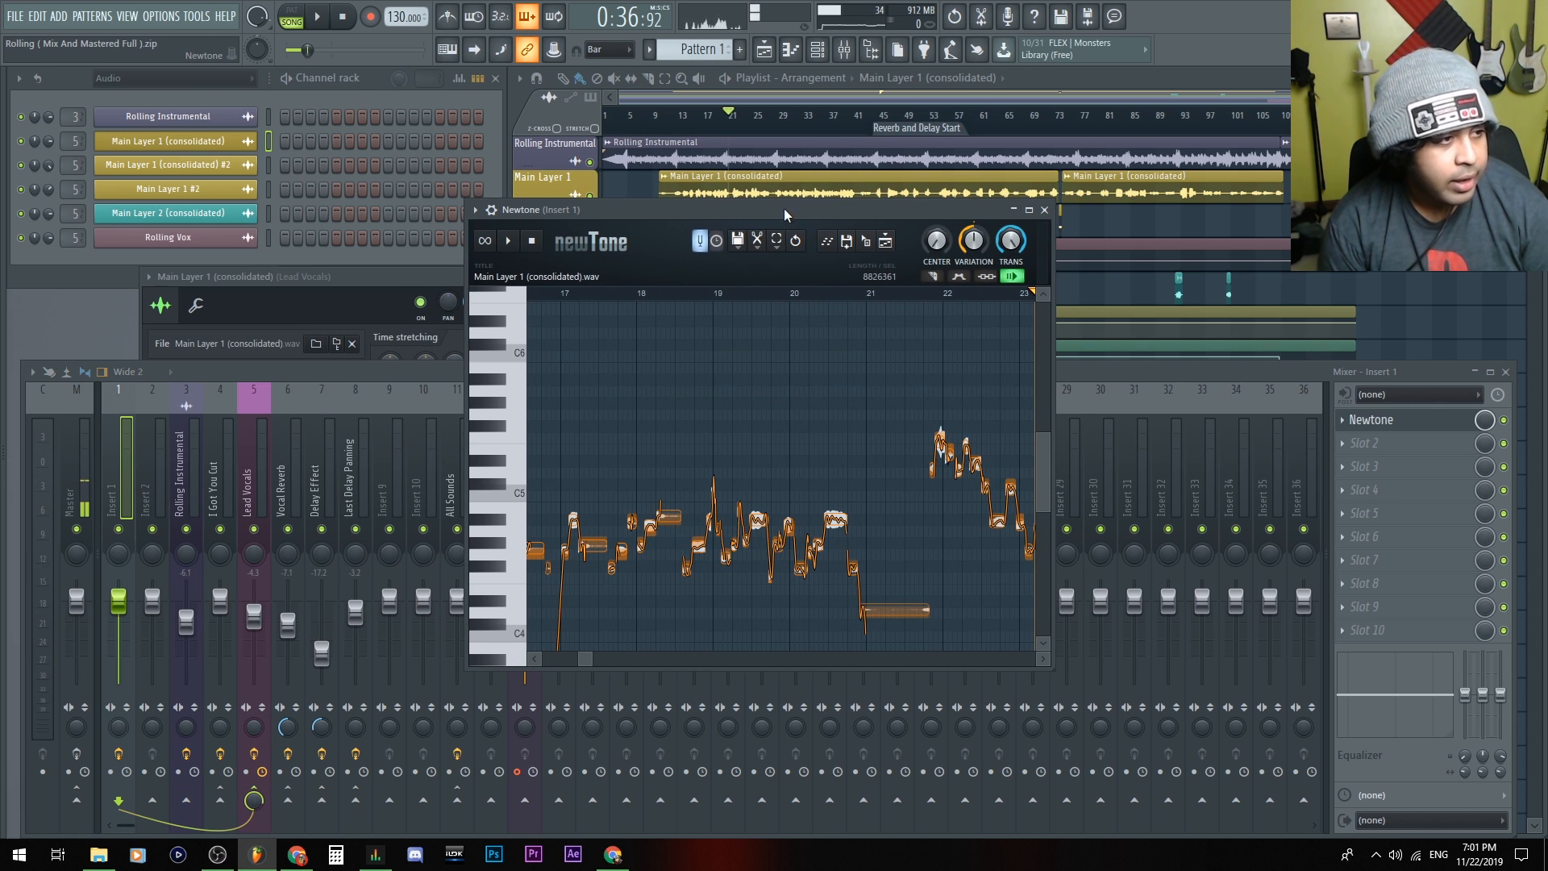
click(1026, 210)
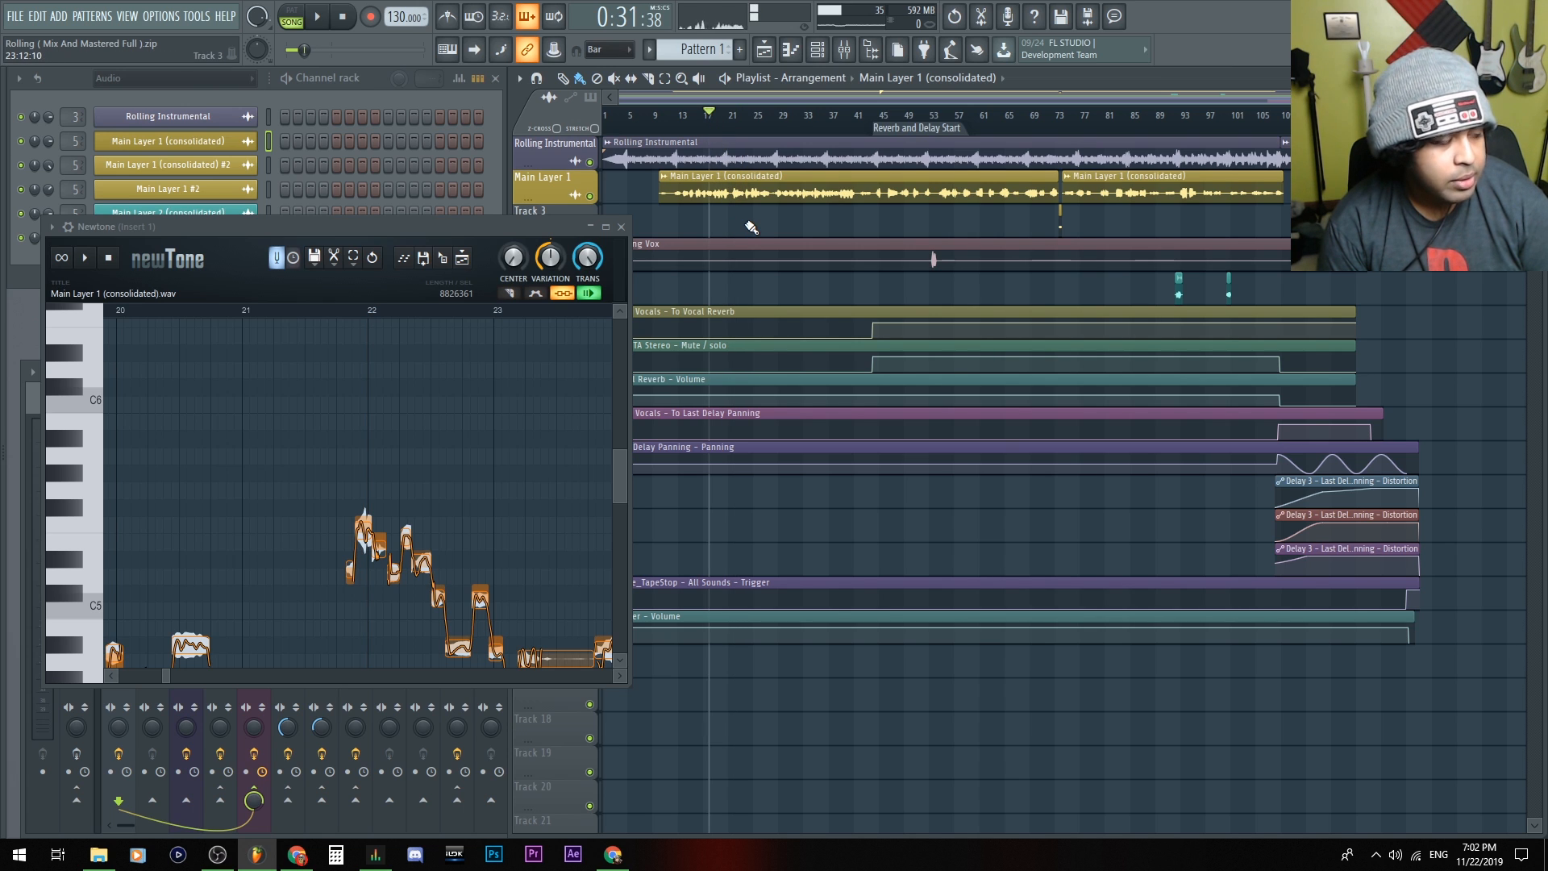
Step: Reposition Newtone to show notes around bars 17–20 and return to the Lead Vocals insert
click(315, 16)
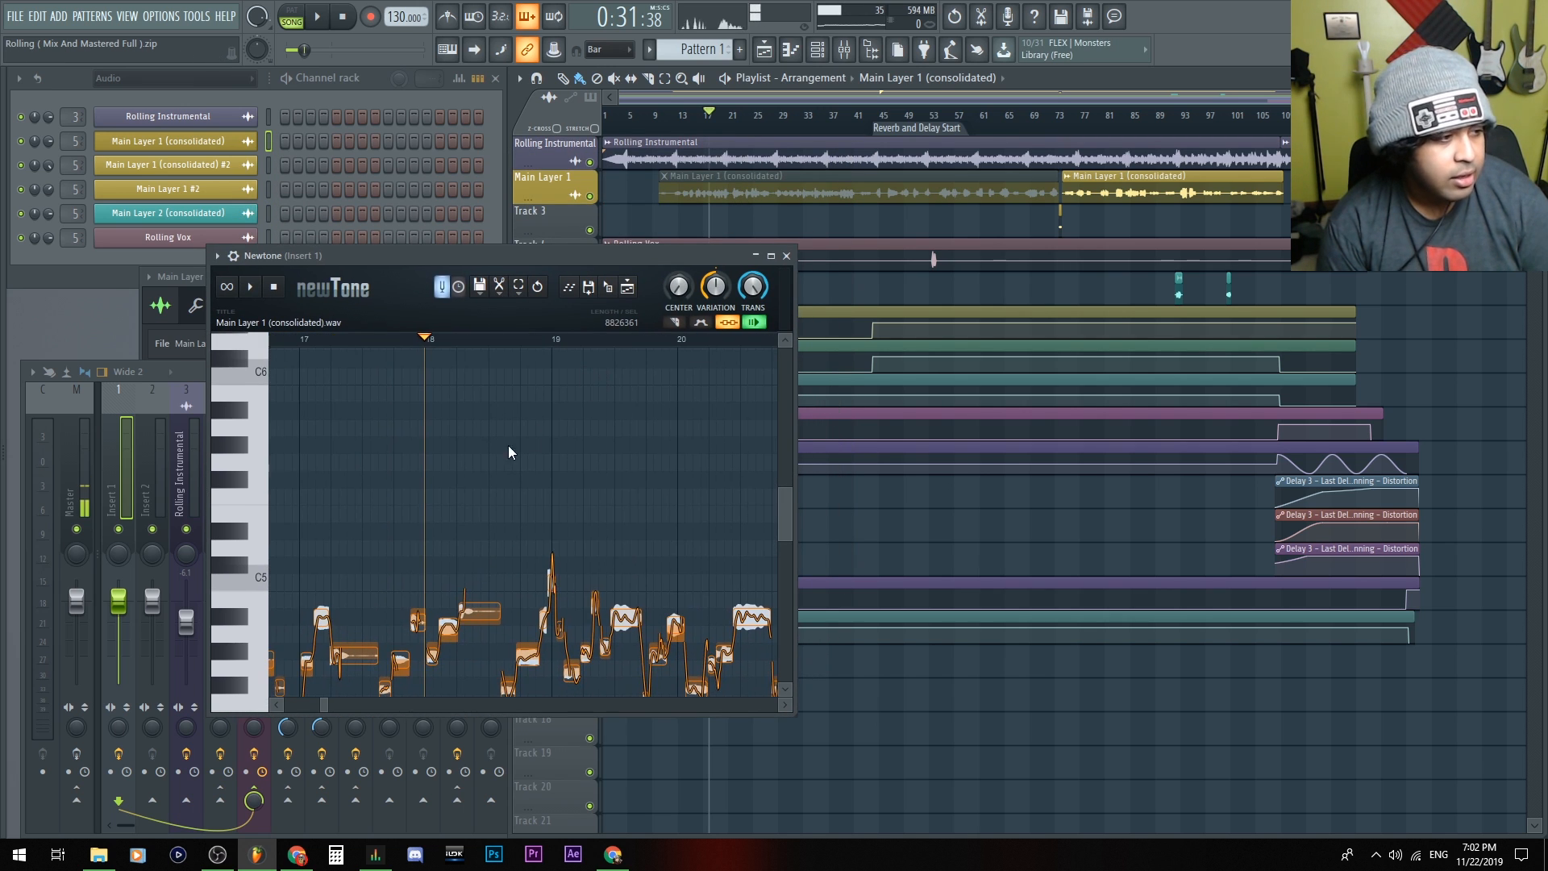
scroll(down, 3)
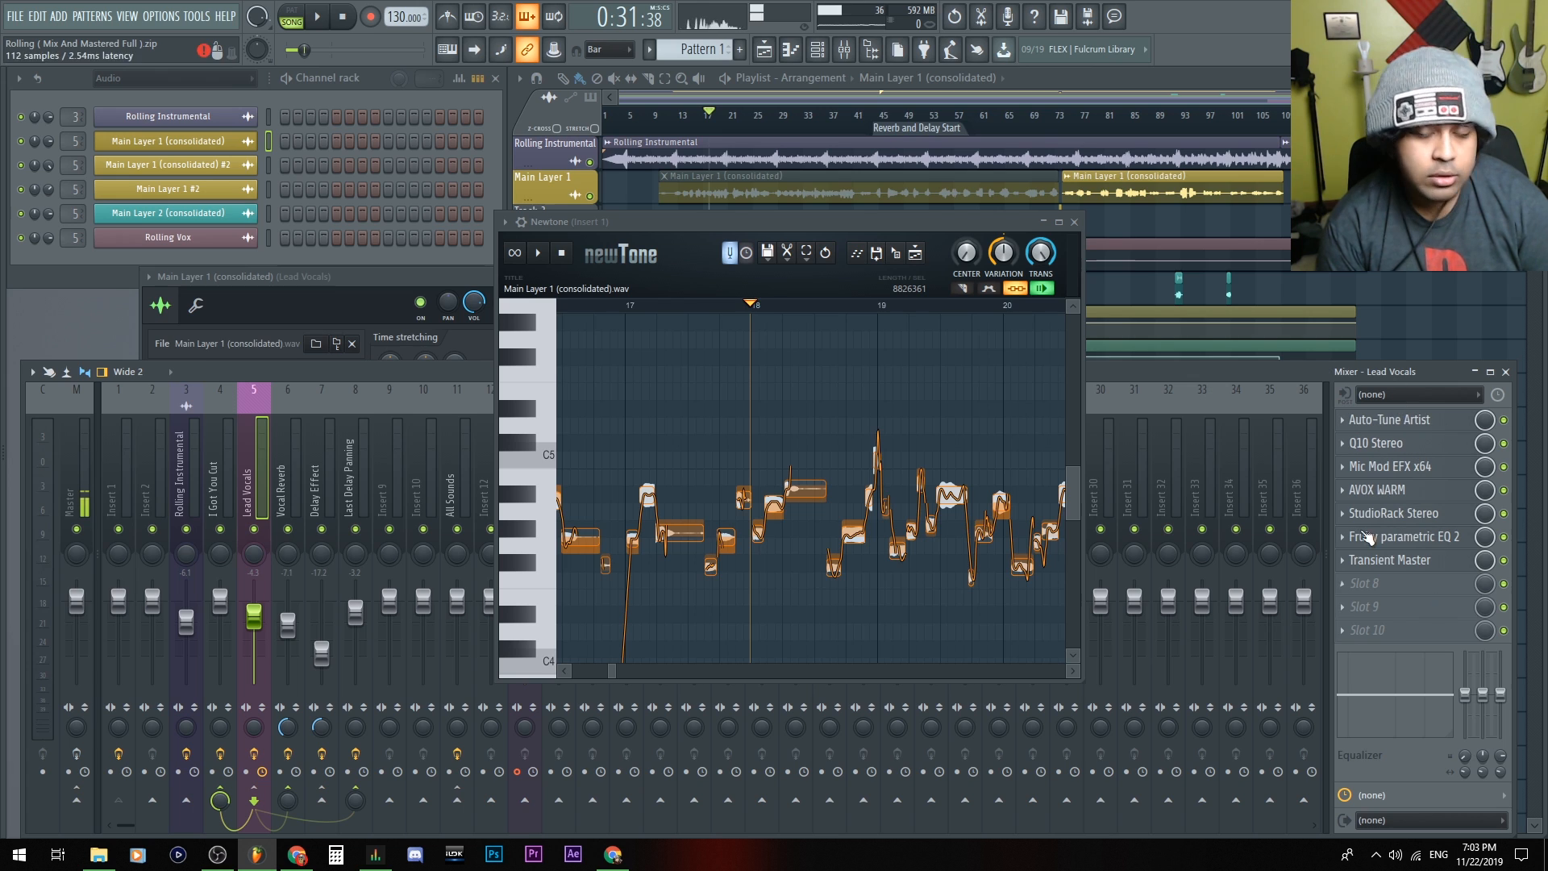
Step: Start playback so Newtone follows the vocal around bar 17 in sync
click(118, 484)
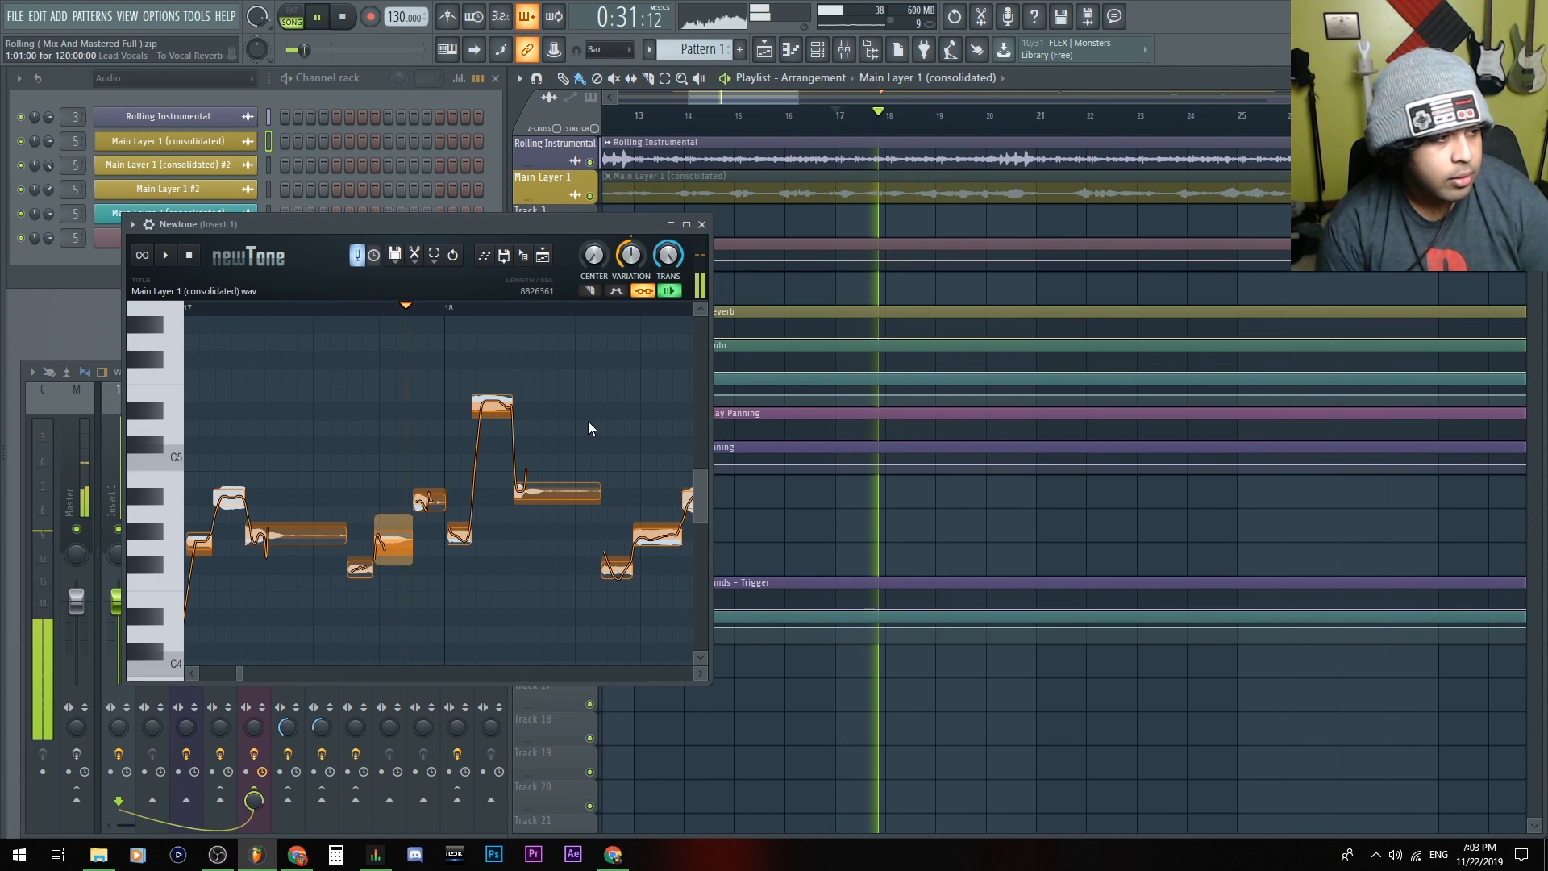
Step: Stop playback, zoom Newtone out to the whole vocal and open the middle clip's options
click(164, 254)
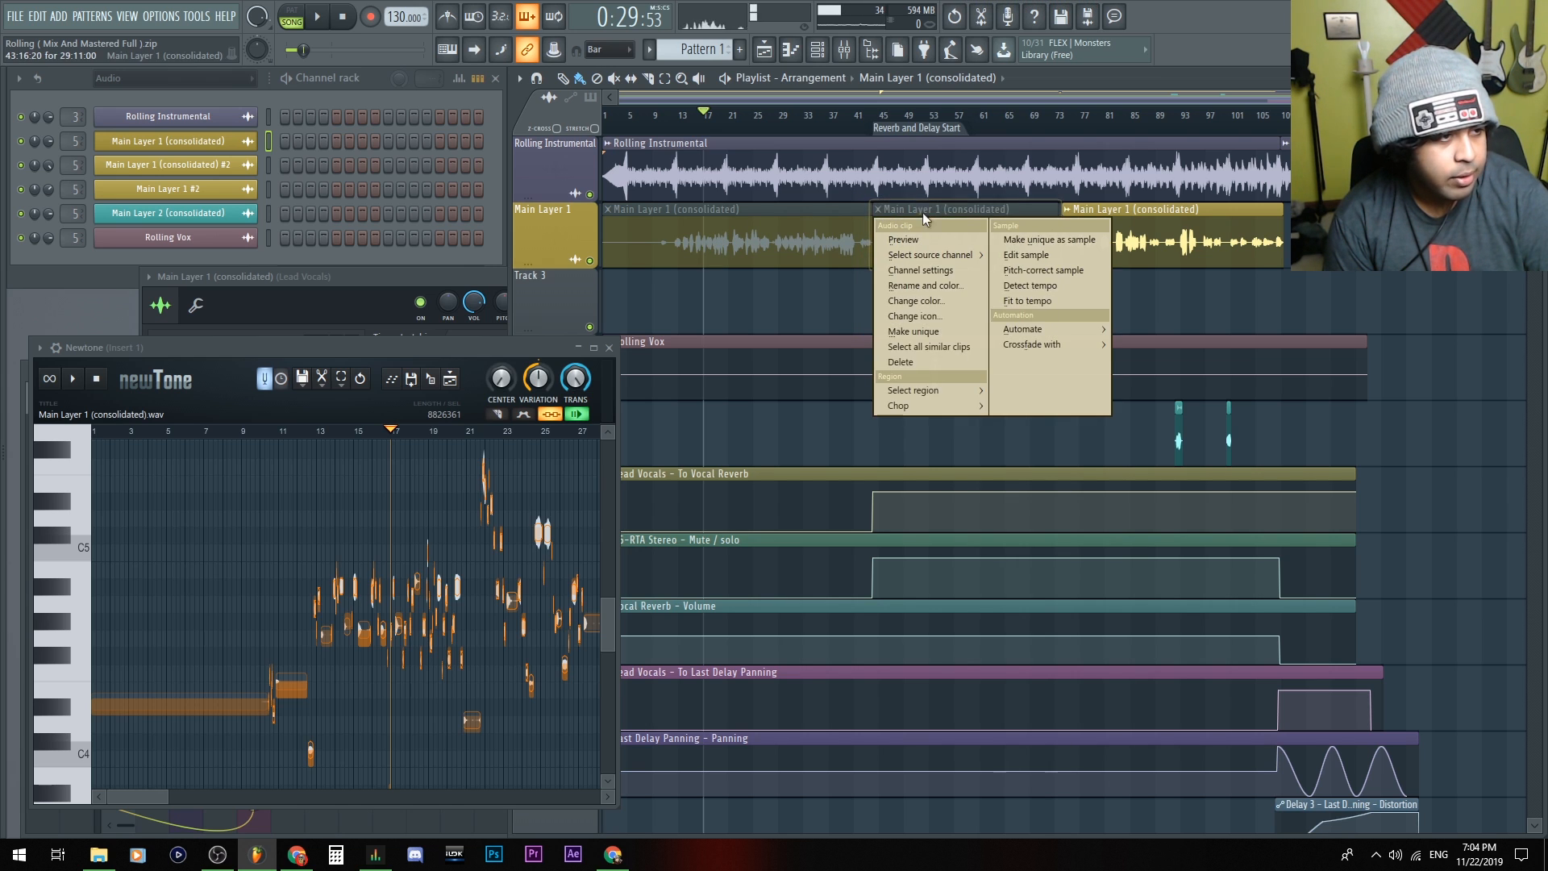
Step: Make the middle clip its own Part_1 sample and load it into Newtone
click(1049, 239)
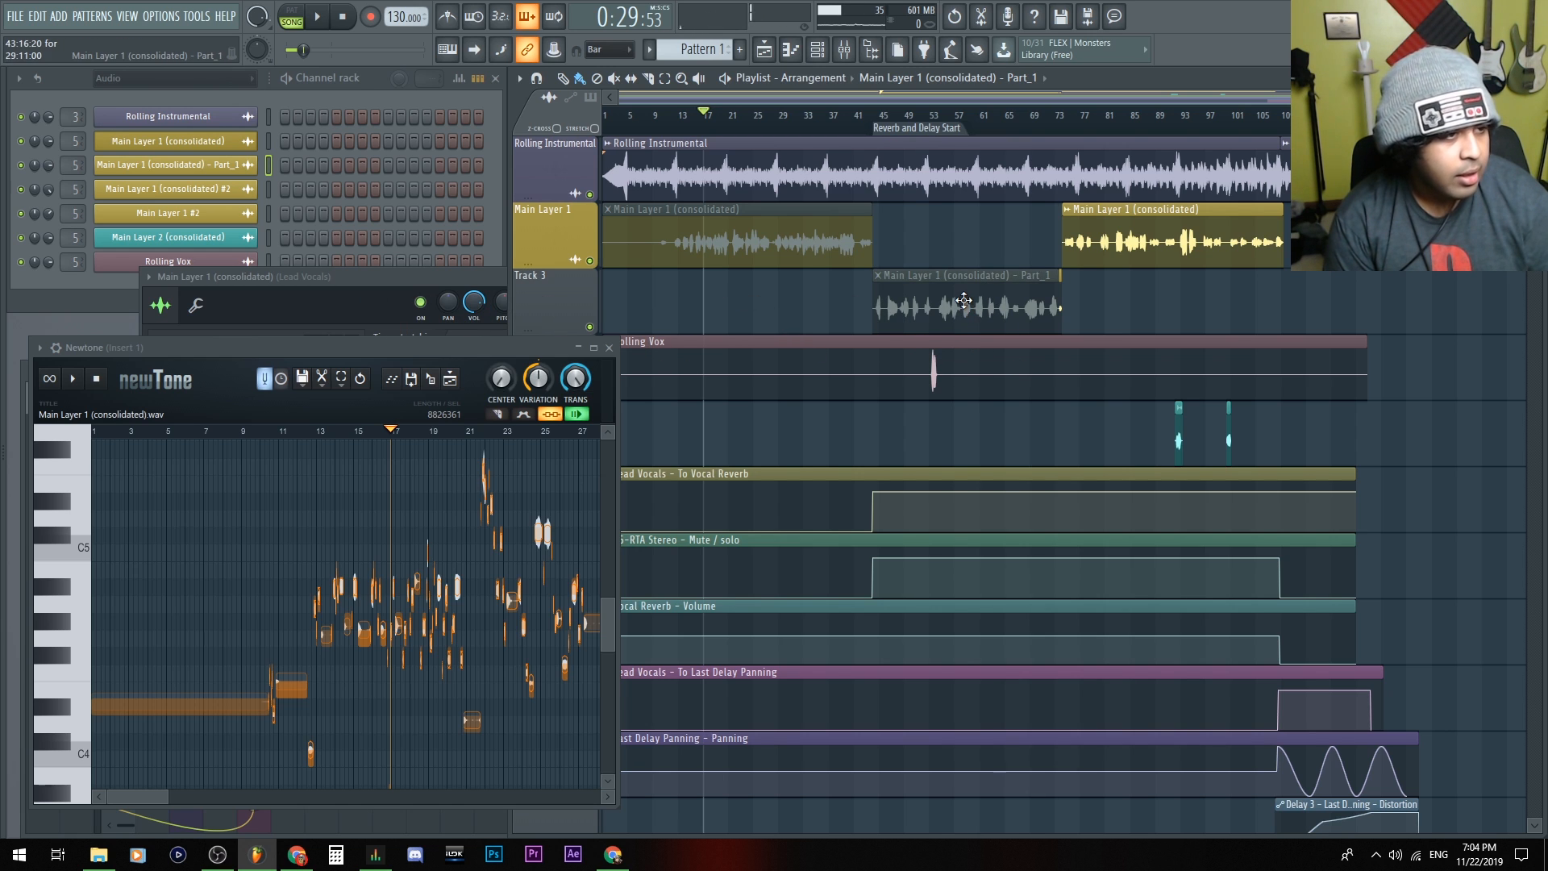
click(963, 302)
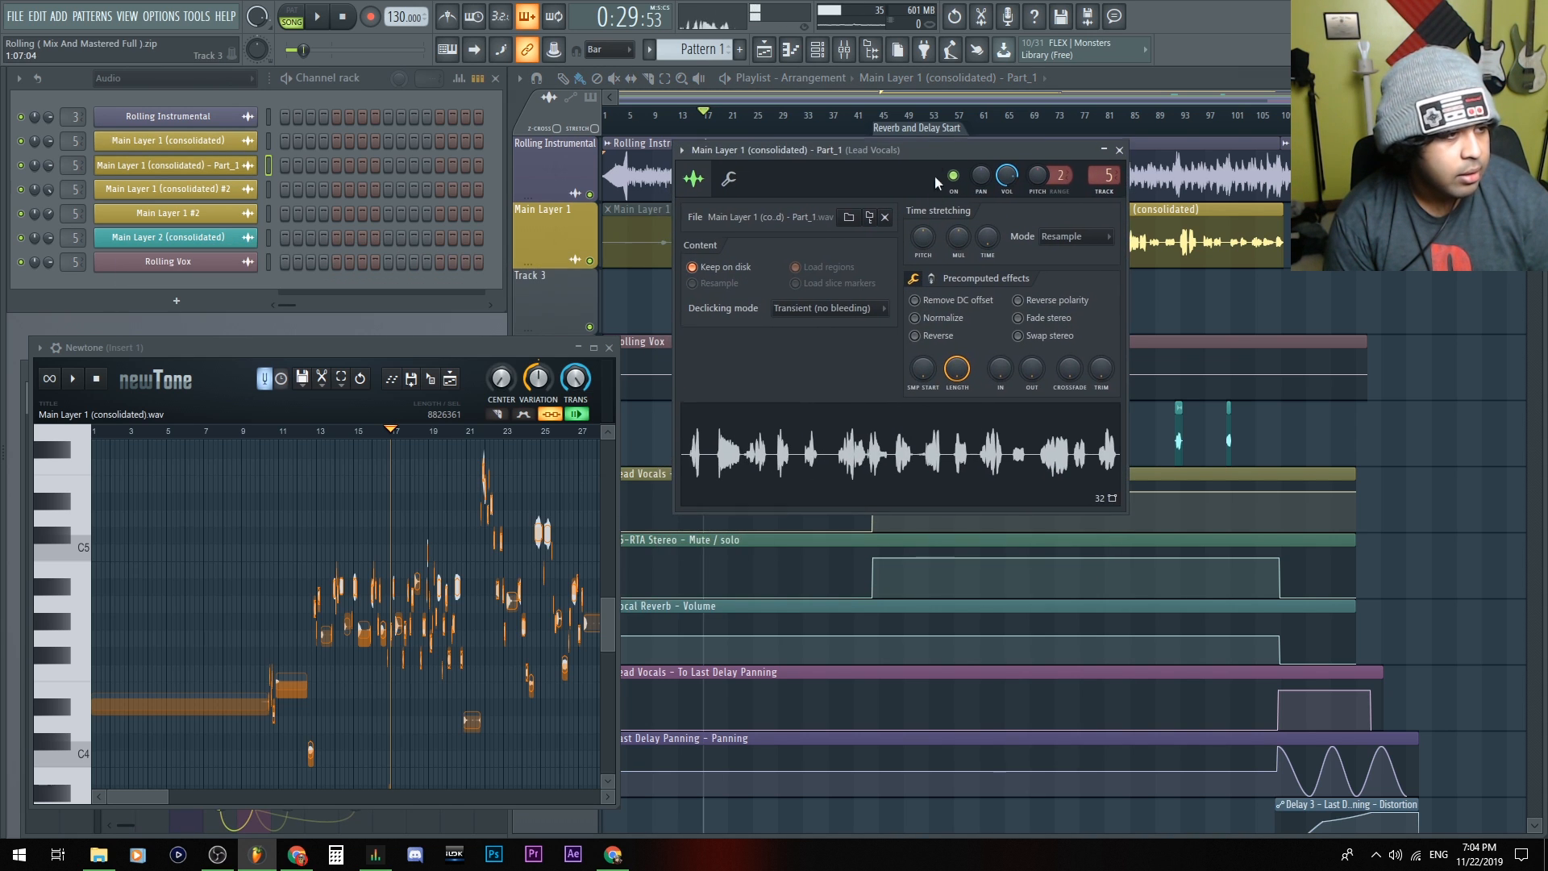
right_click(899, 455)
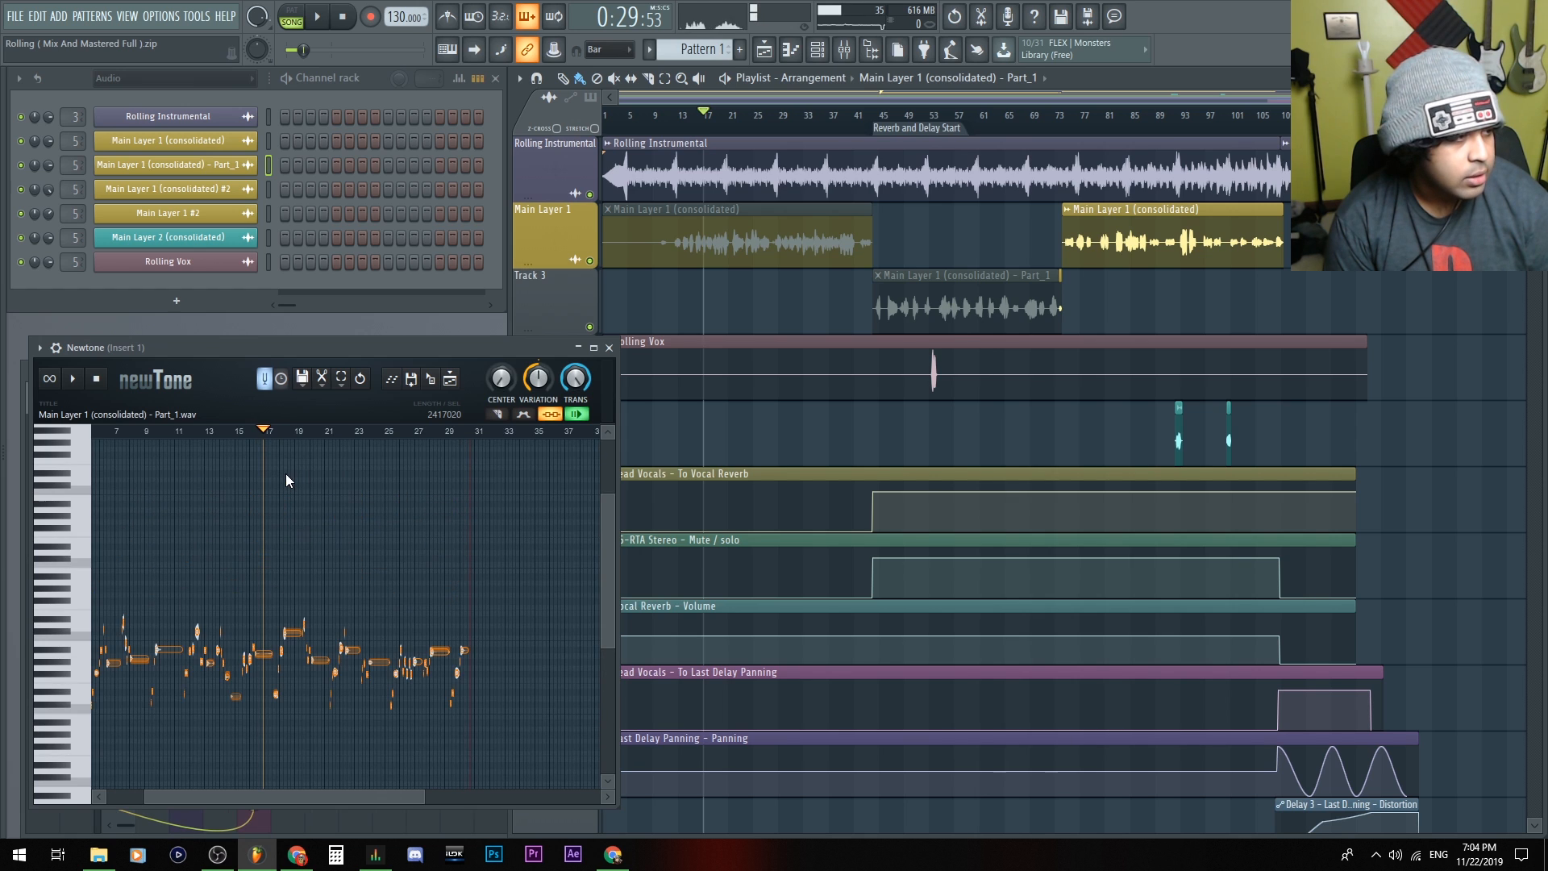
click(574, 413)
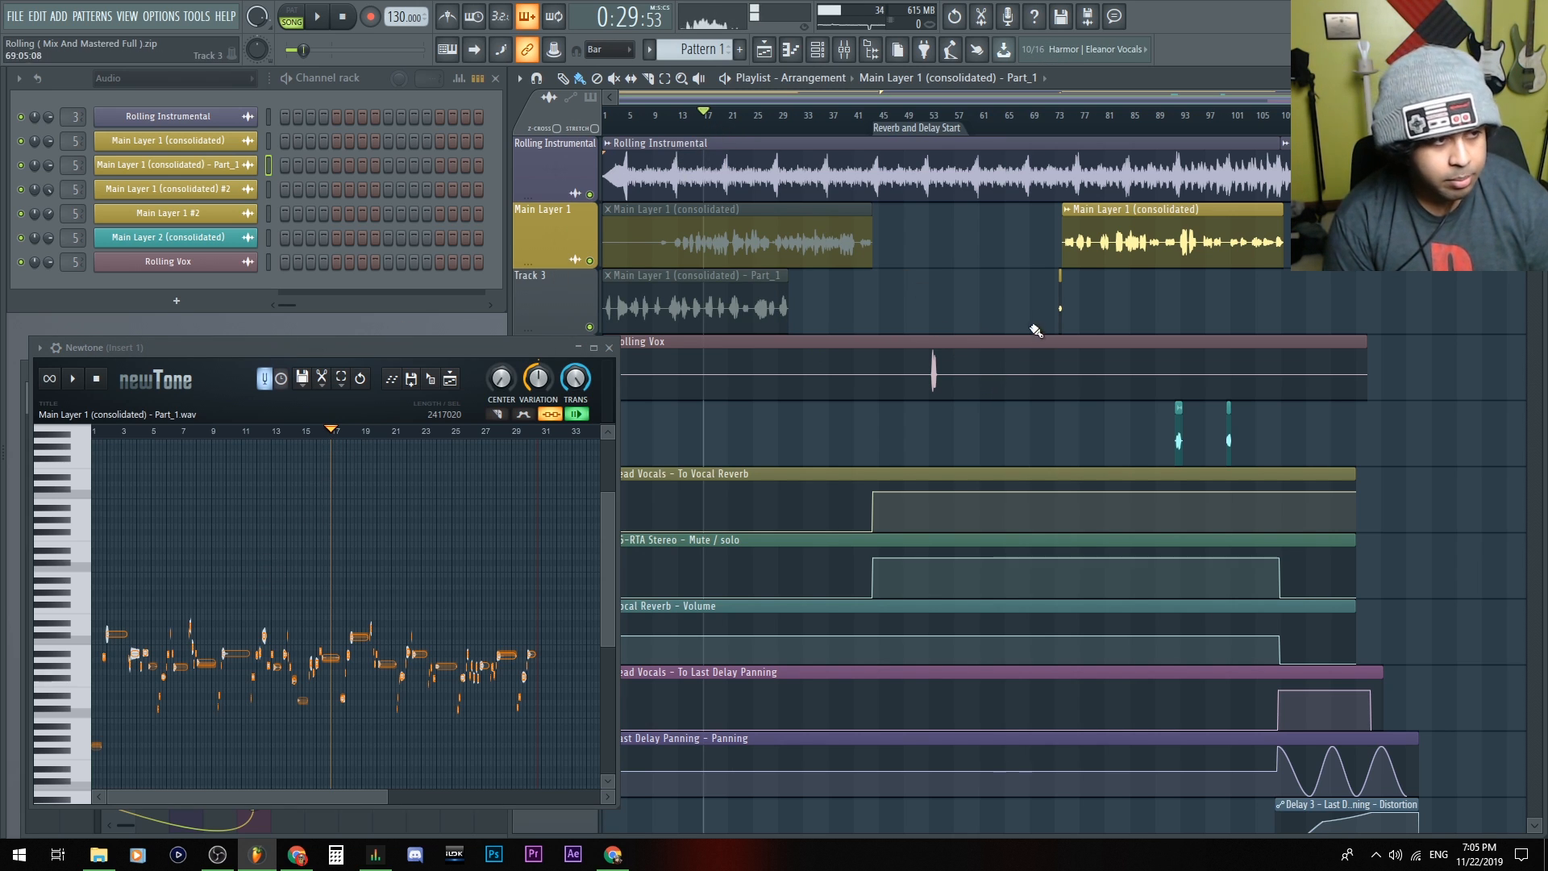
Step: Move the Part_1 clip on Track 3 back to bar 45 between the Main Layer 1 clips
drag(692, 306, 968, 307)
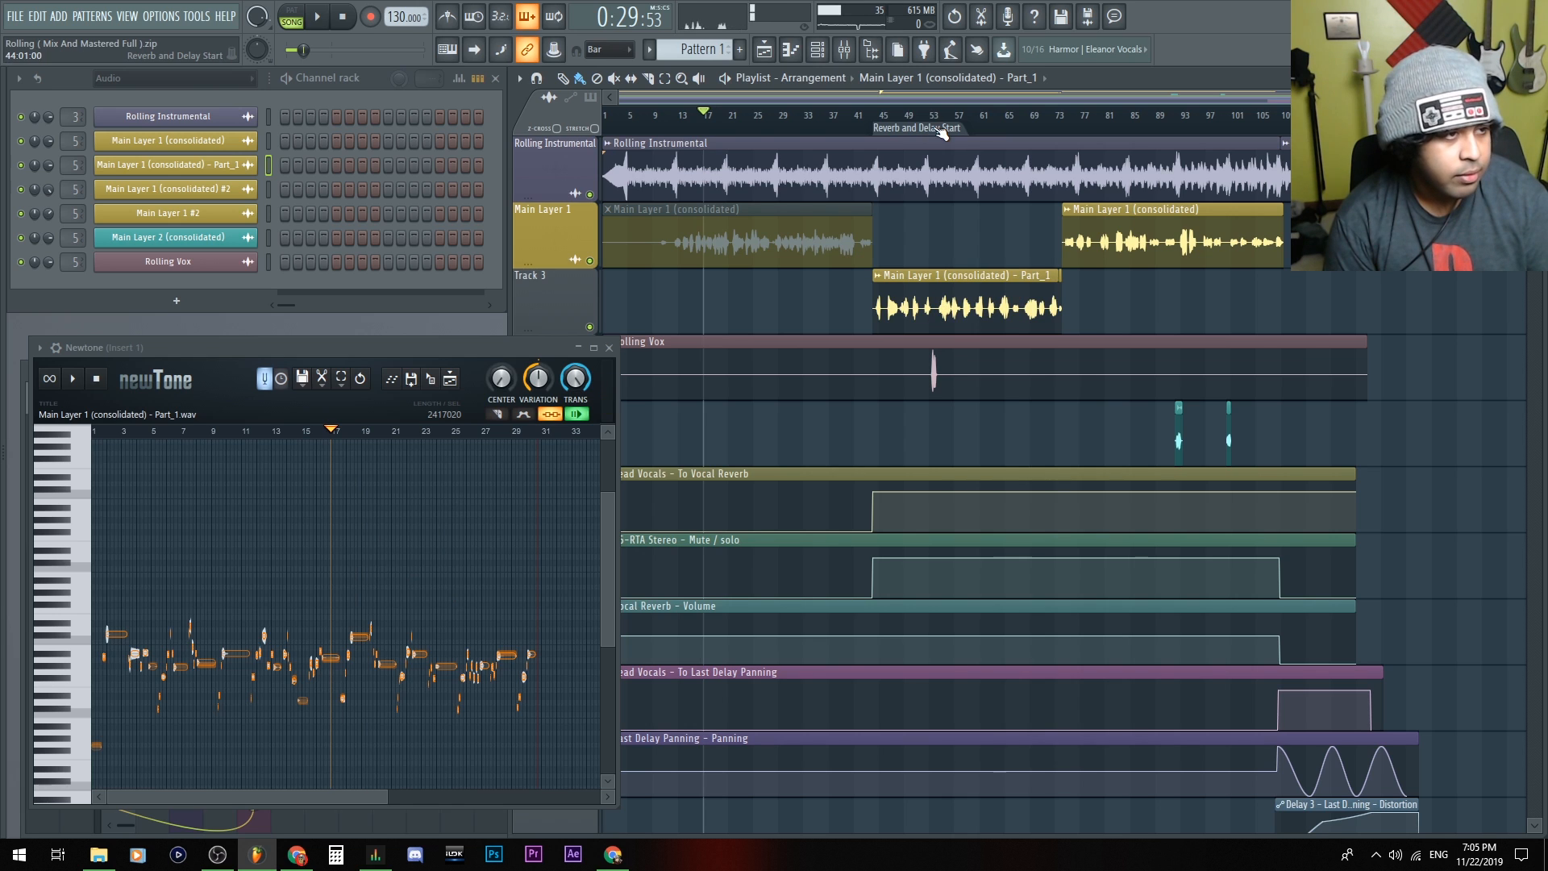
Step: Bring up Track 3's consolidation choices, pointing at From song start
click(315, 16)
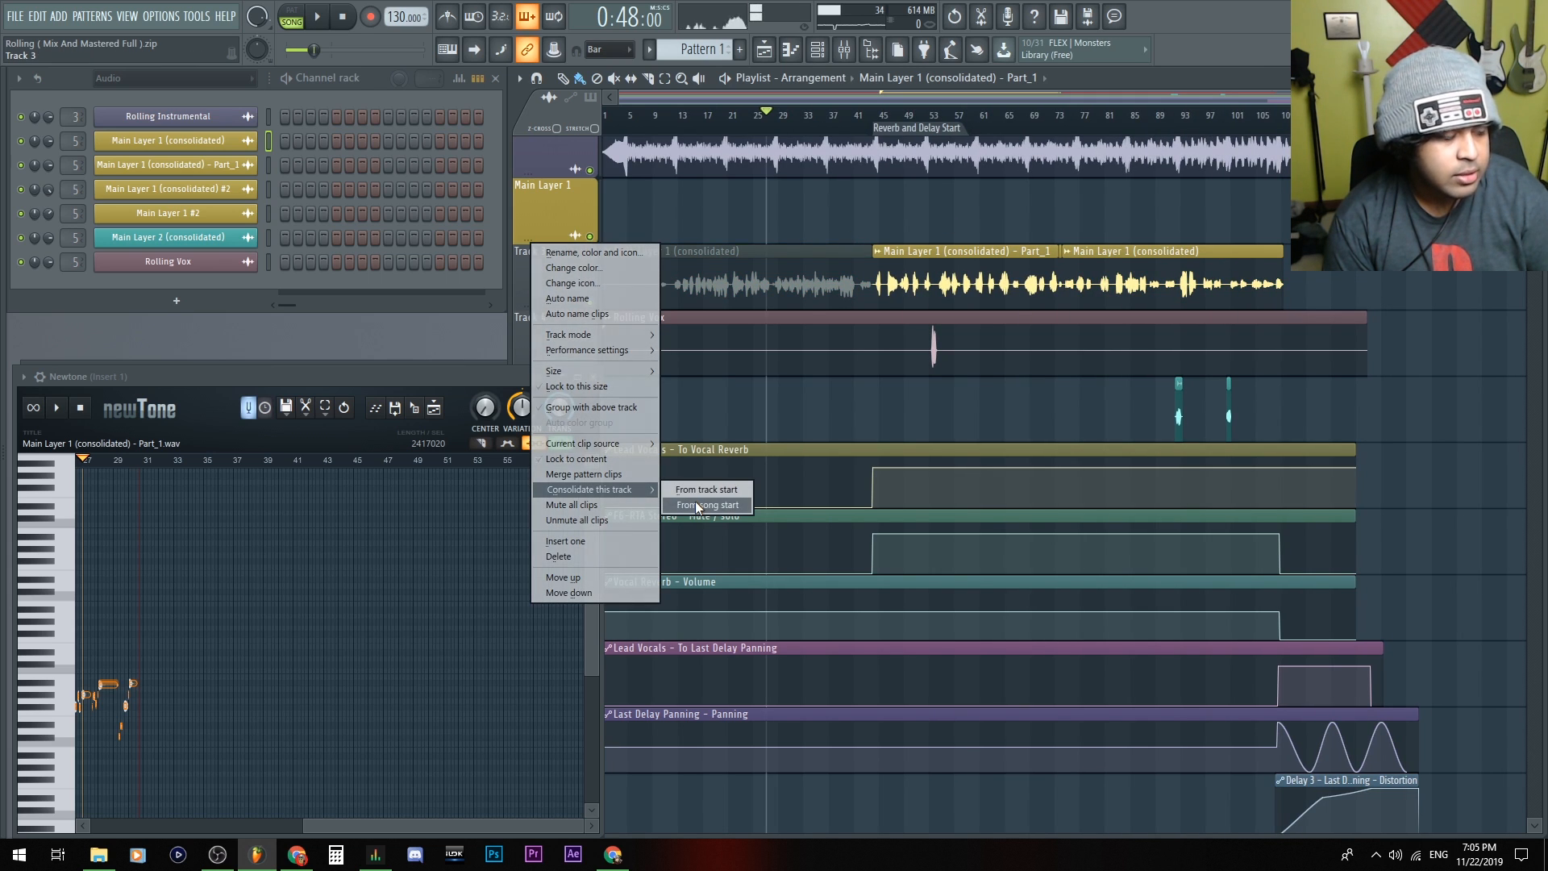
Step: Consolidate Track 3 from song start and render Track 3 (consolidated).wav
click(706, 505)
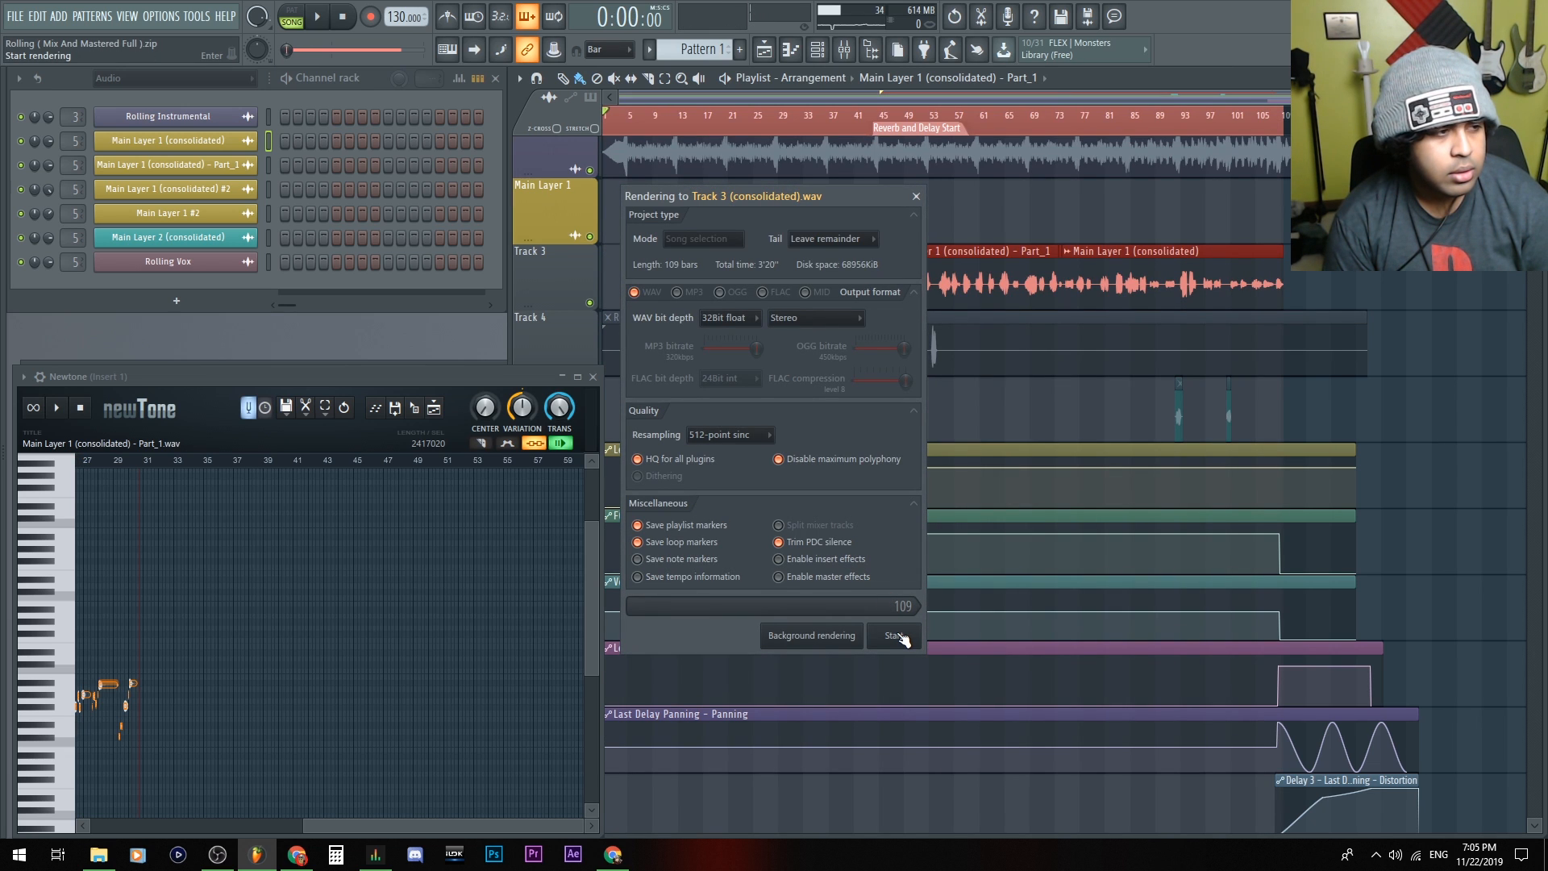
click(892, 636)
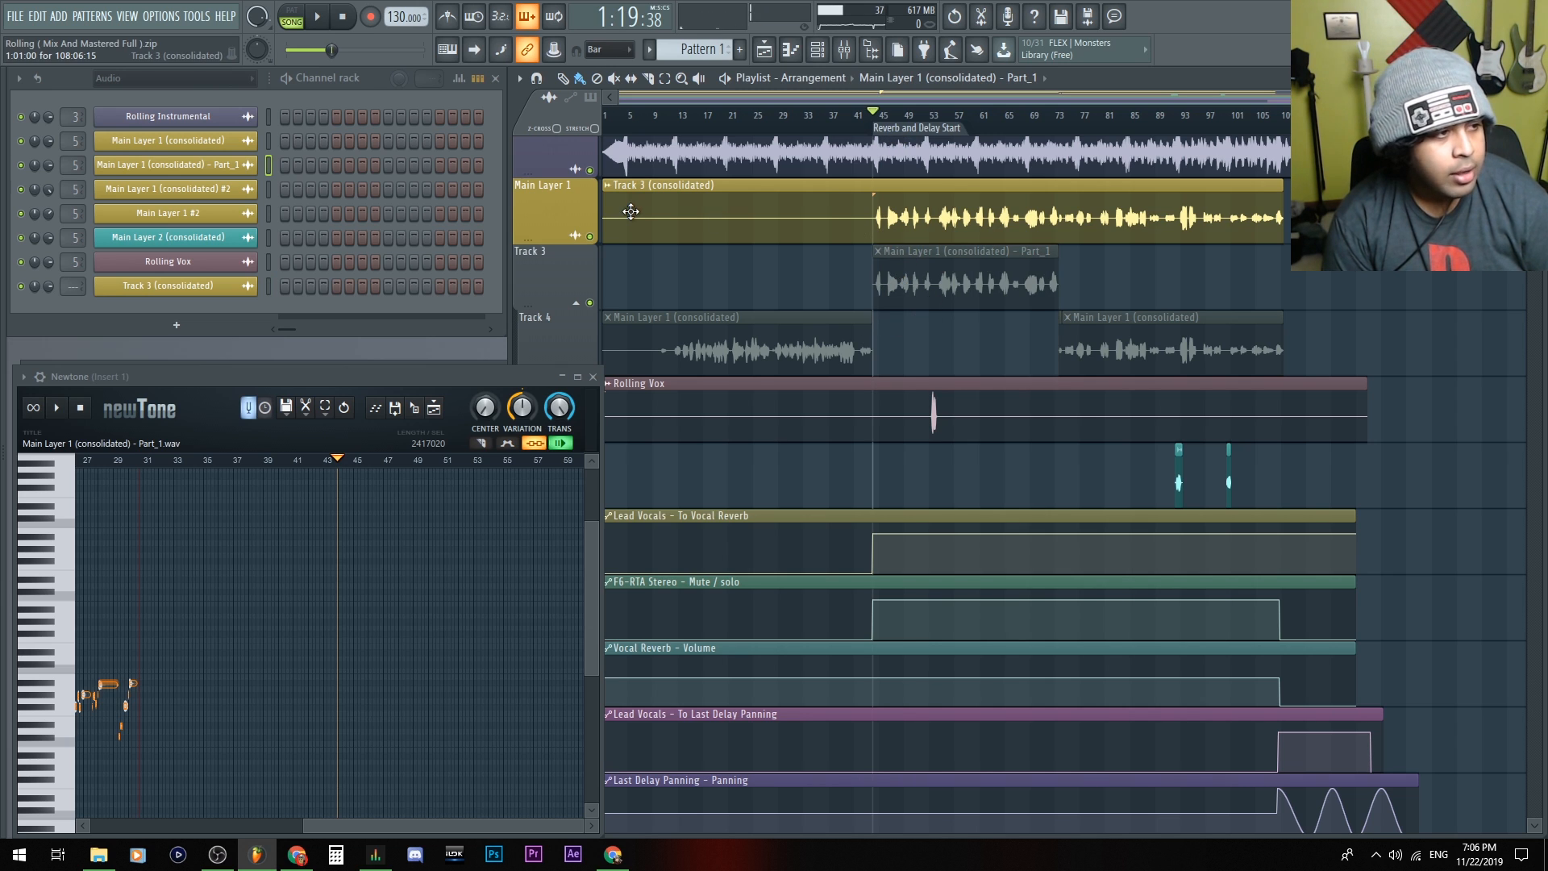
Step: Load Track 3 (consolidated).wav into Newtone via the clip's channel settings
click(342, 16)
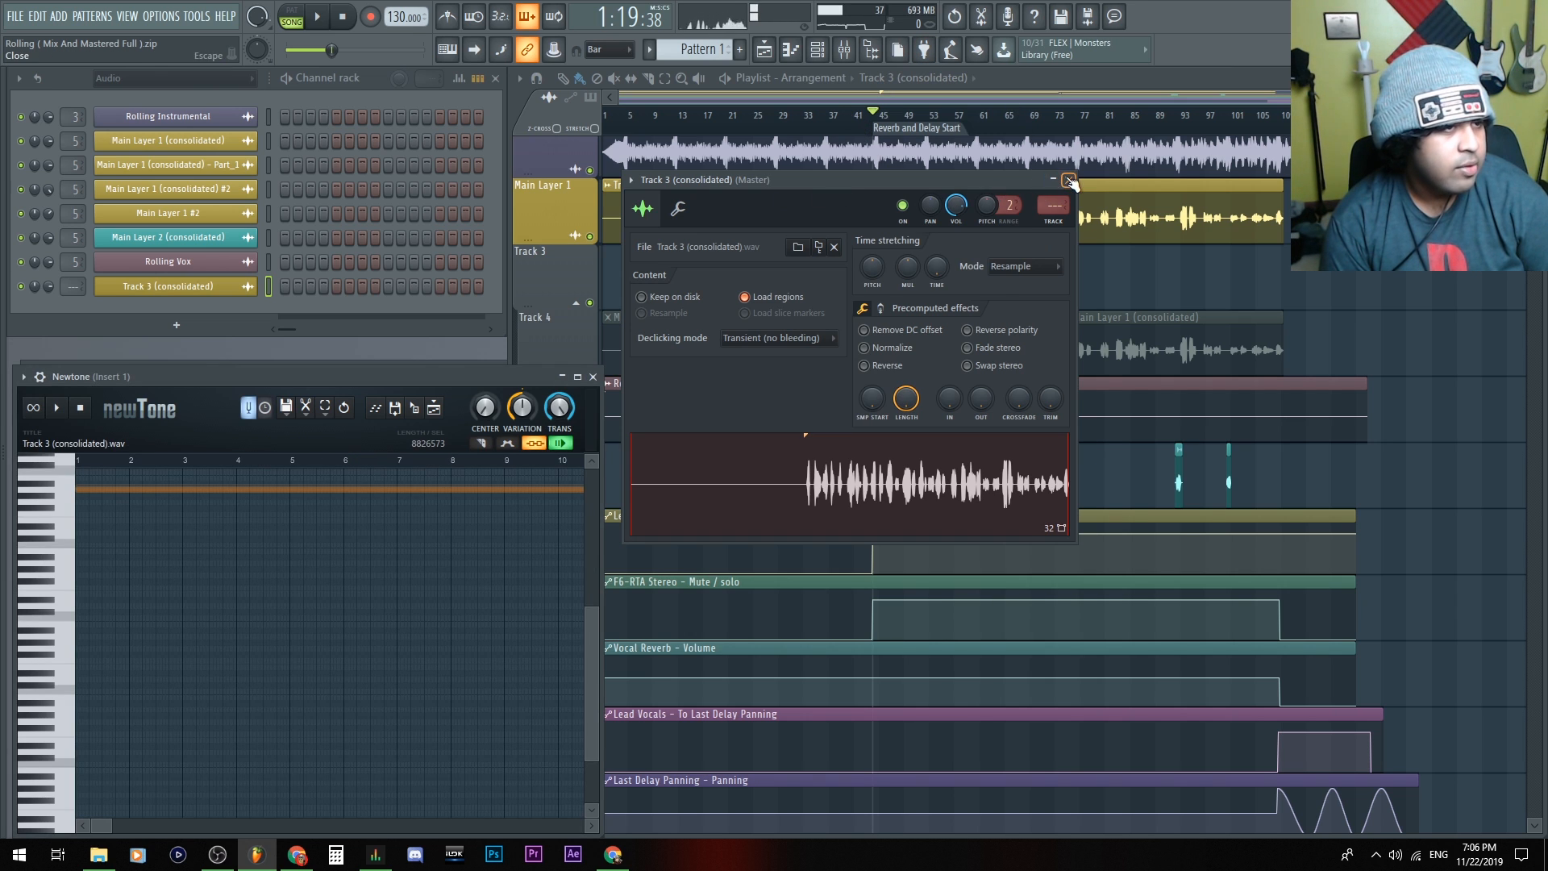
Step: Close the sample settings so Newtone shows the detected pitch notes around bar 45
click(1068, 179)
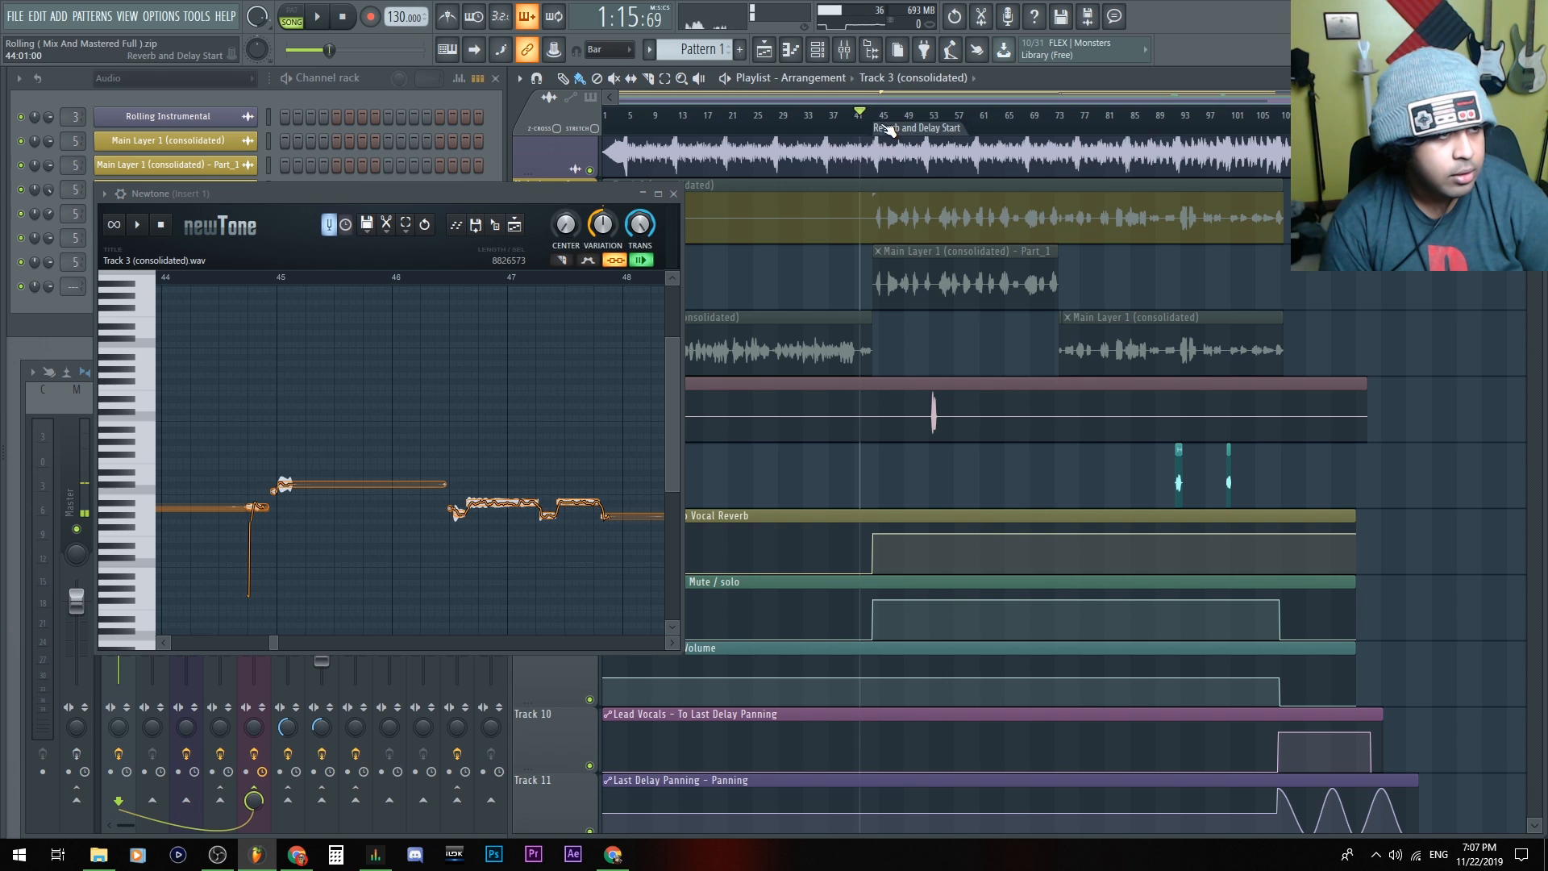
Step: Play the song, maximize Newtone, and lower the note near bar 55 from A#5 to D5
click(316, 17)
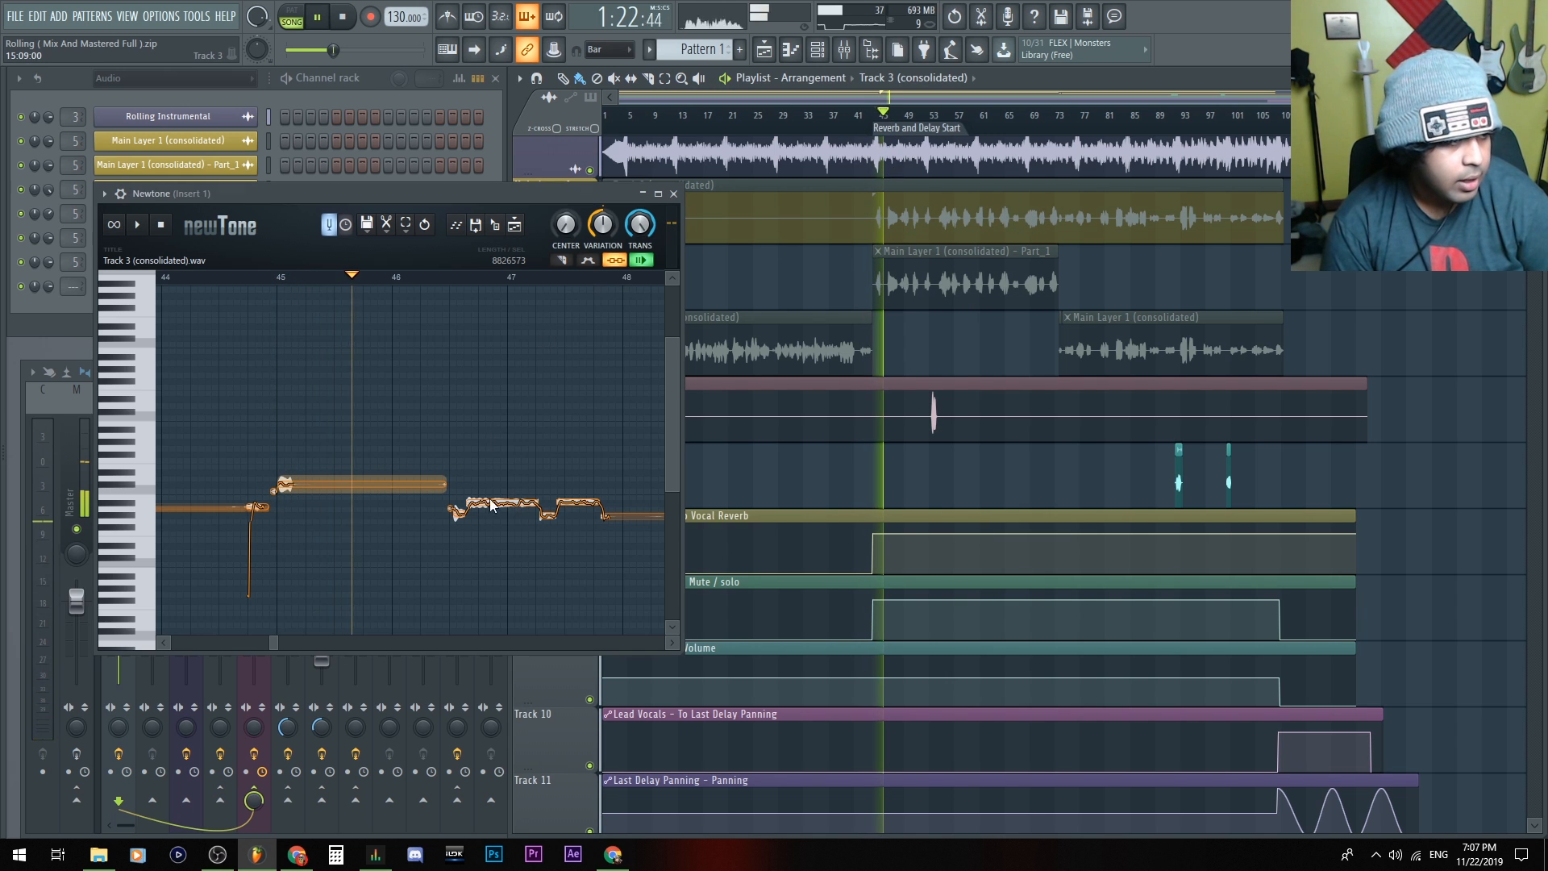
drag(503, 508, 503, 386)
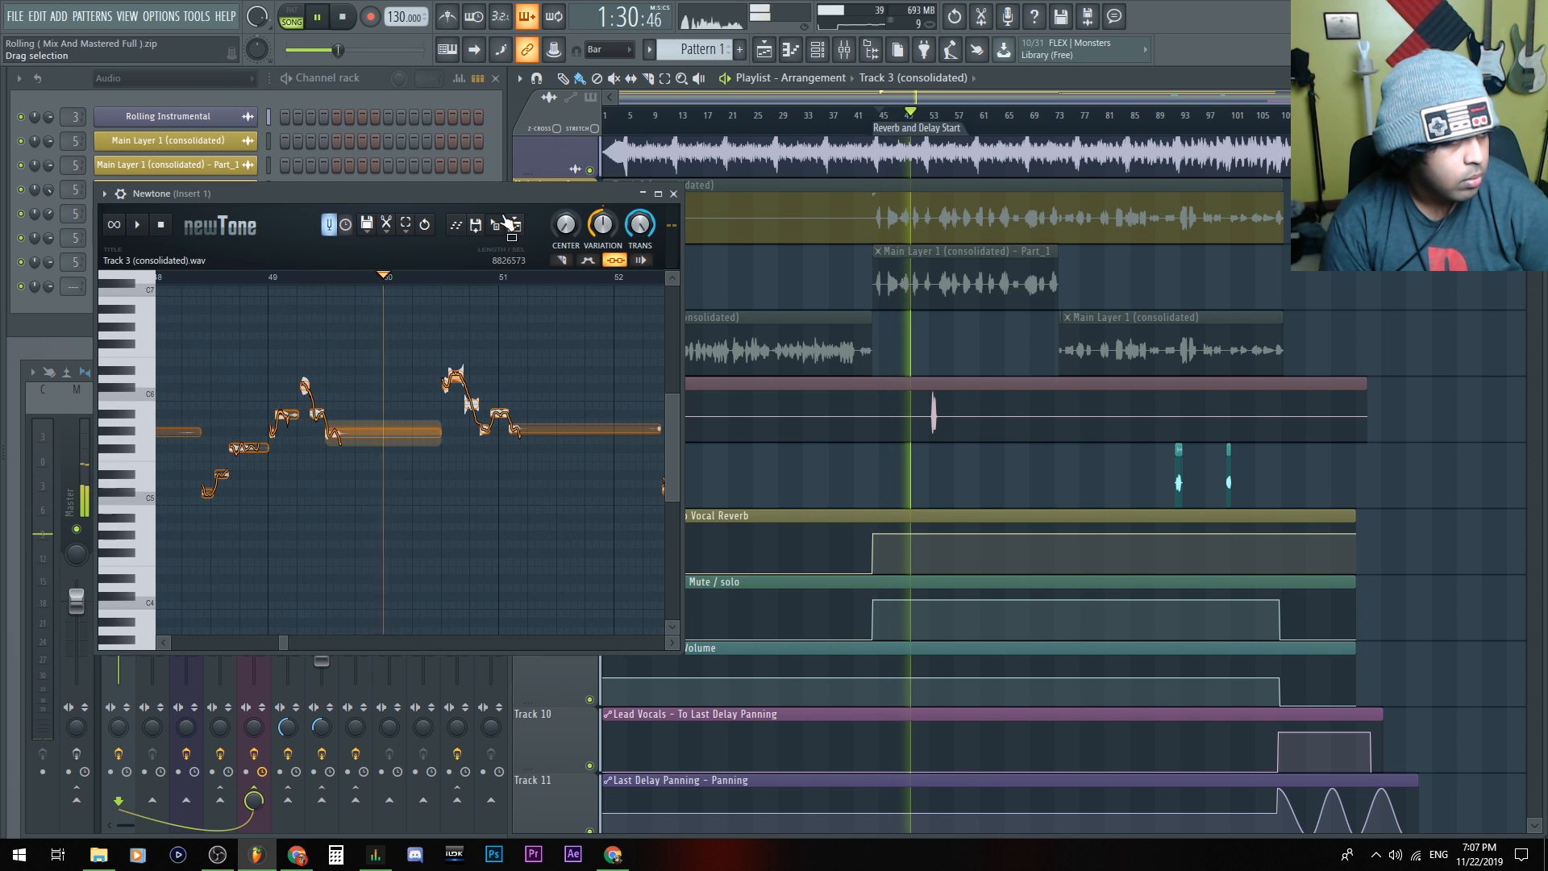
click(658, 194)
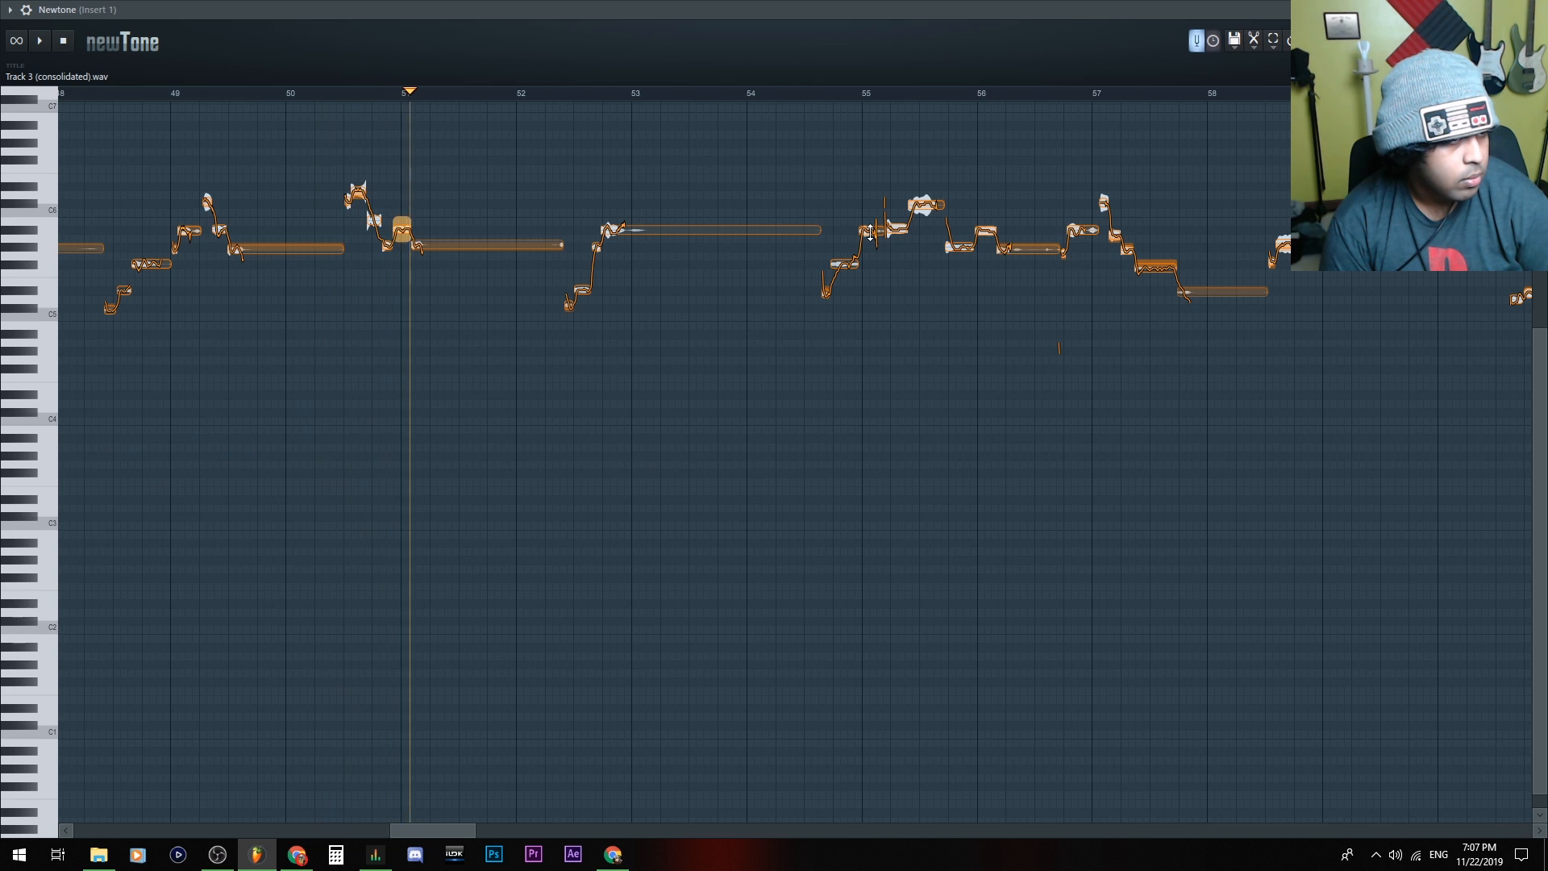
drag(869, 227, 869, 302)
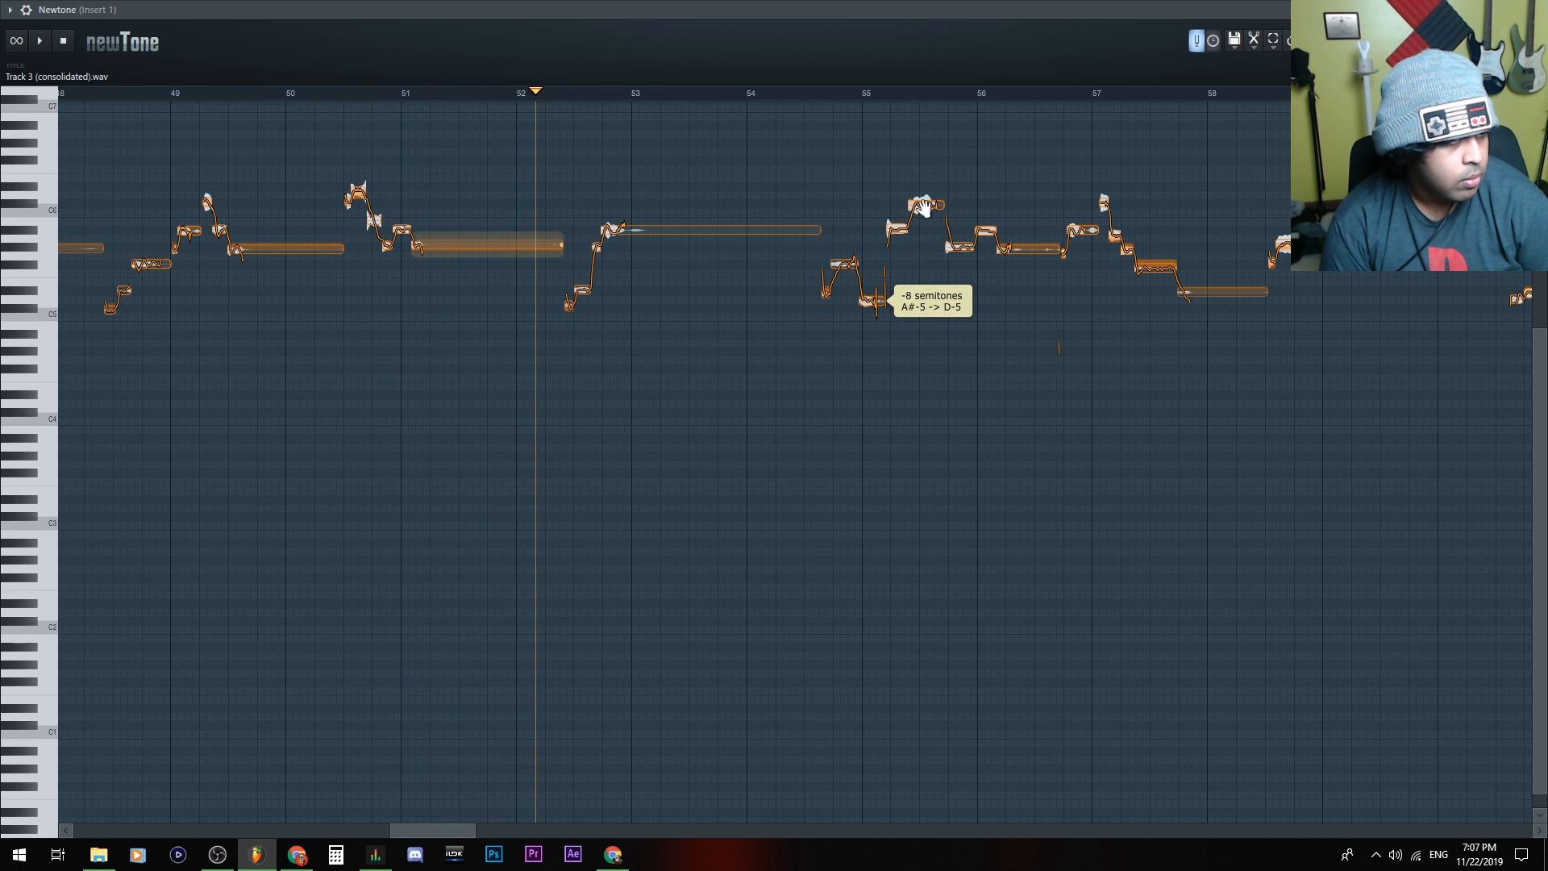